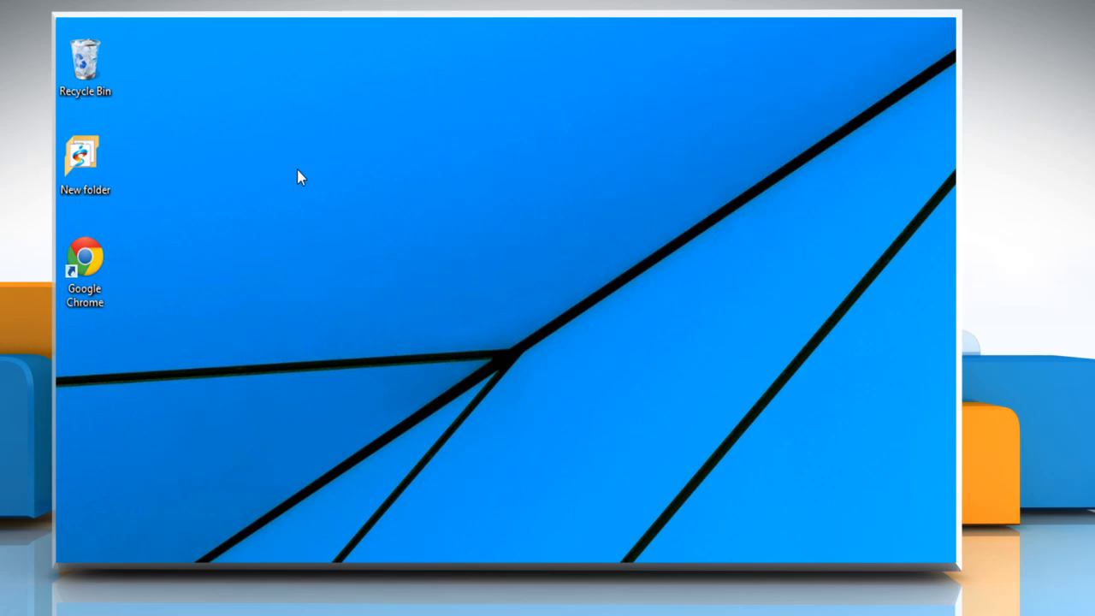
pyautogui.moveTo(198, 233)
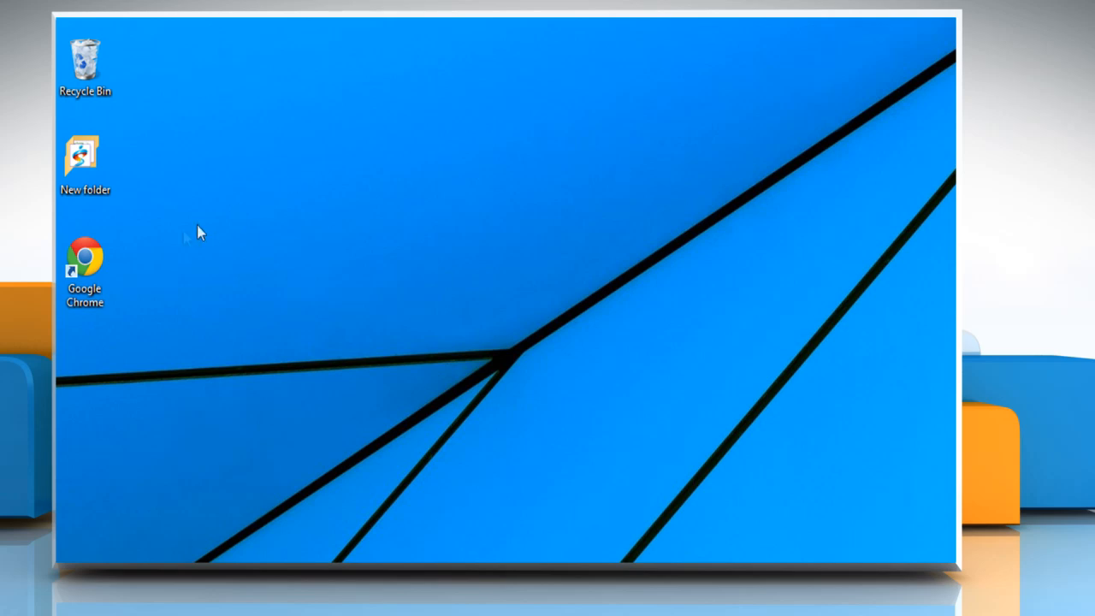
# - Launch Google Chrome and sign in to LinkedIn at linkedin.com with the account email and password
pyautogui.click(84, 269)
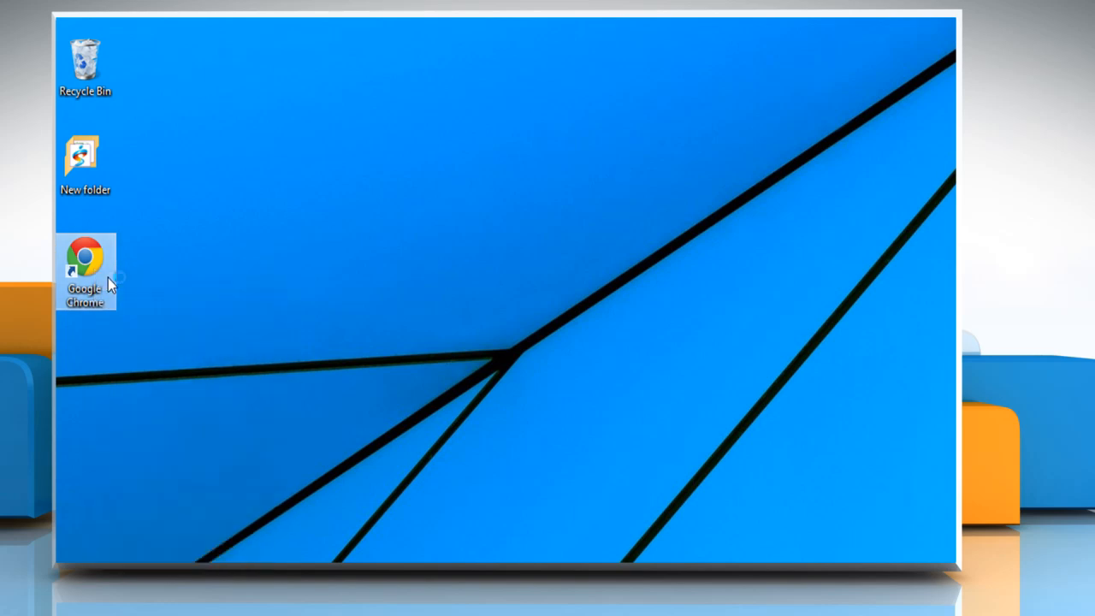
pyautogui.doubleClick(86, 269)
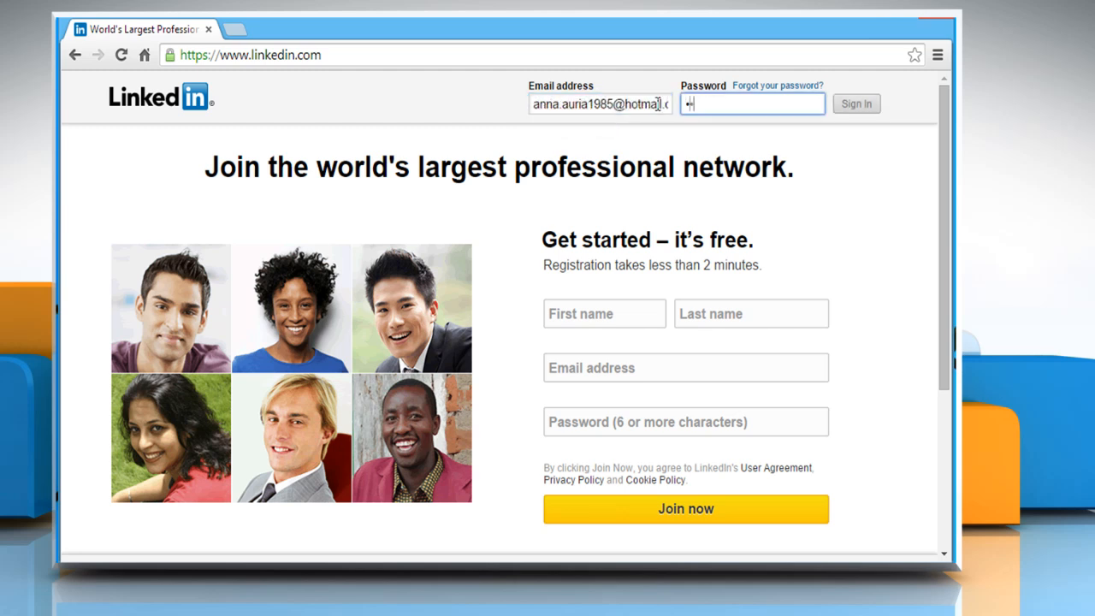
pyautogui.click(856, 103)
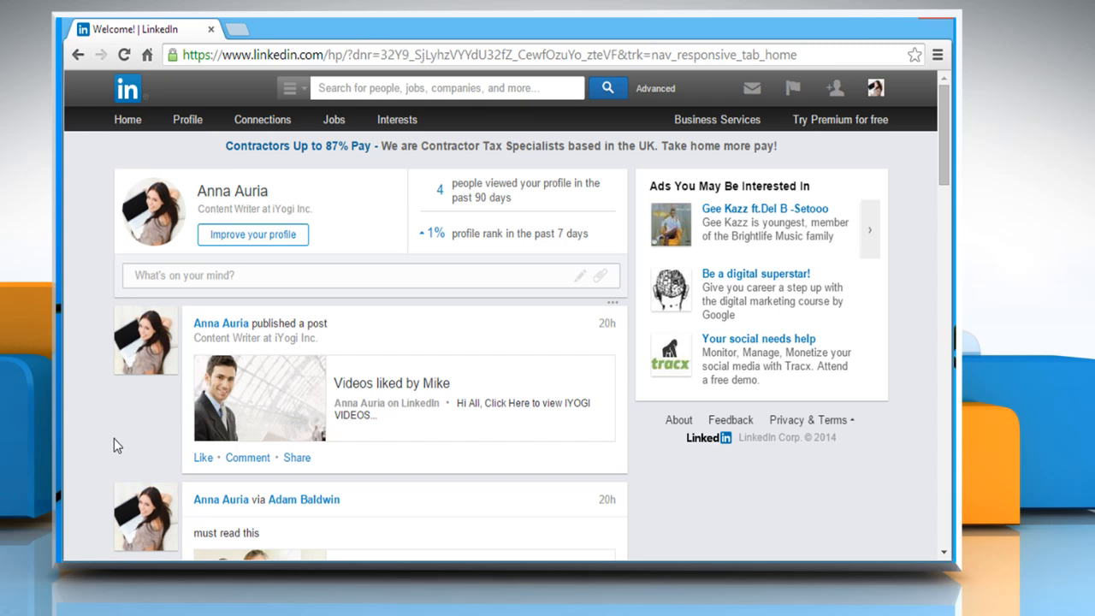
pyautogui.moveTo(152, 218)
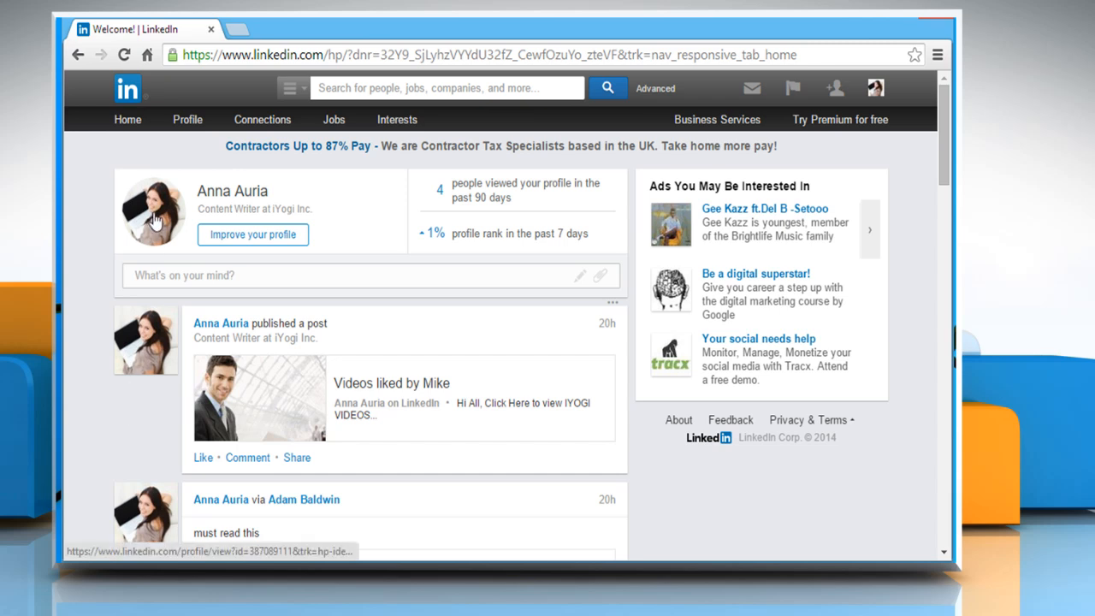
# - Open your profile from the home feed's profile photo to reach Edit Profile
pyautogui.click(152, 211)
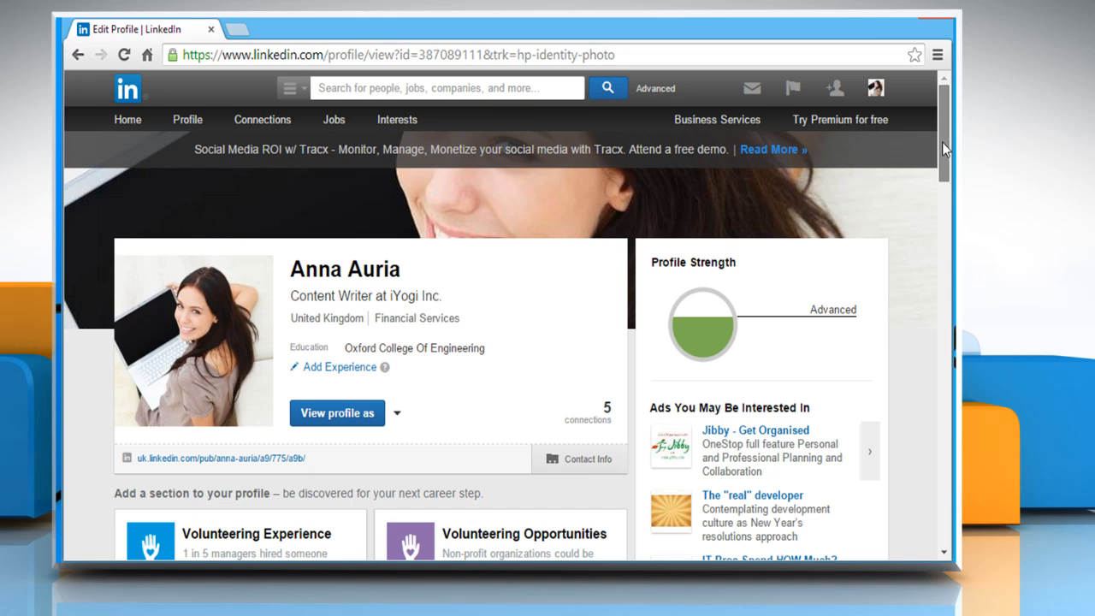
# - Switch the 'Notify your network?' toggle on the profile page from Yes to No
pyautogui.scroll(-3)
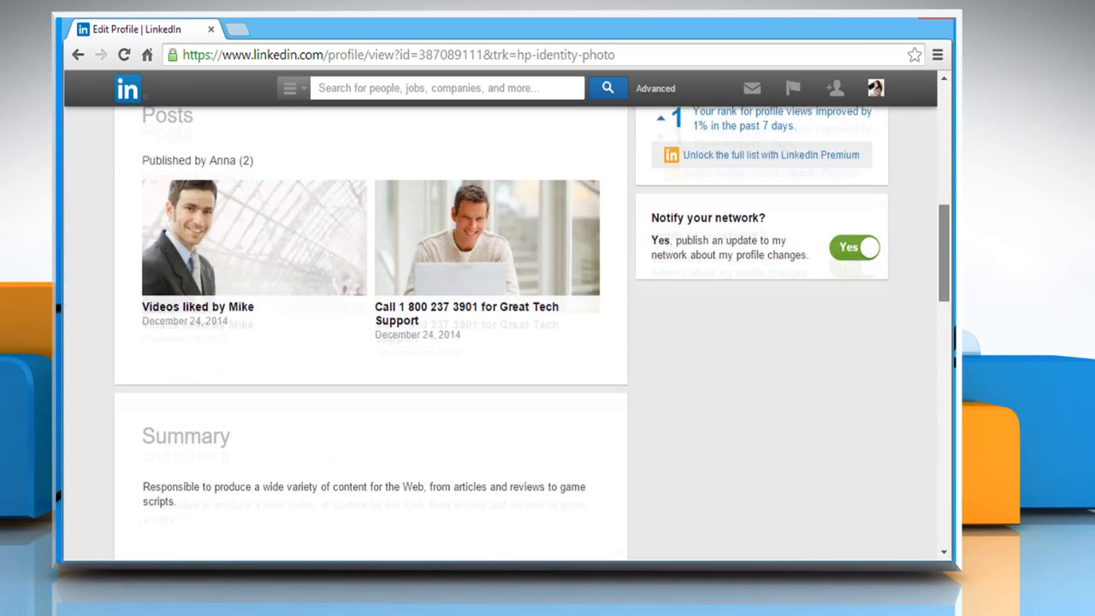
pyautogui.scroll(-3)
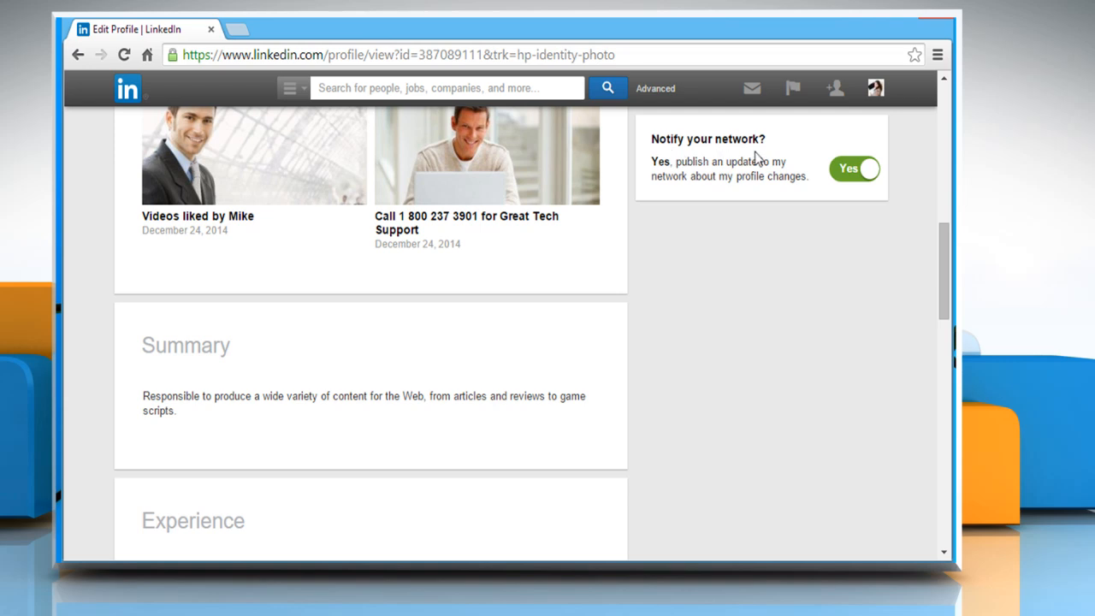
pyautogui.click(854, 169)
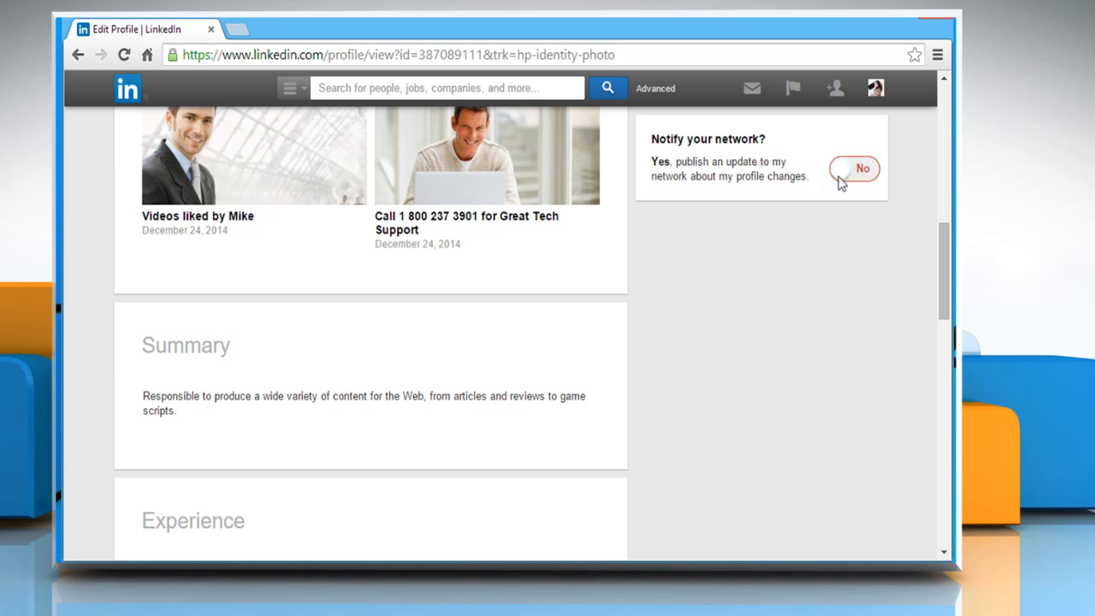
pyautogui.click(852, 168)
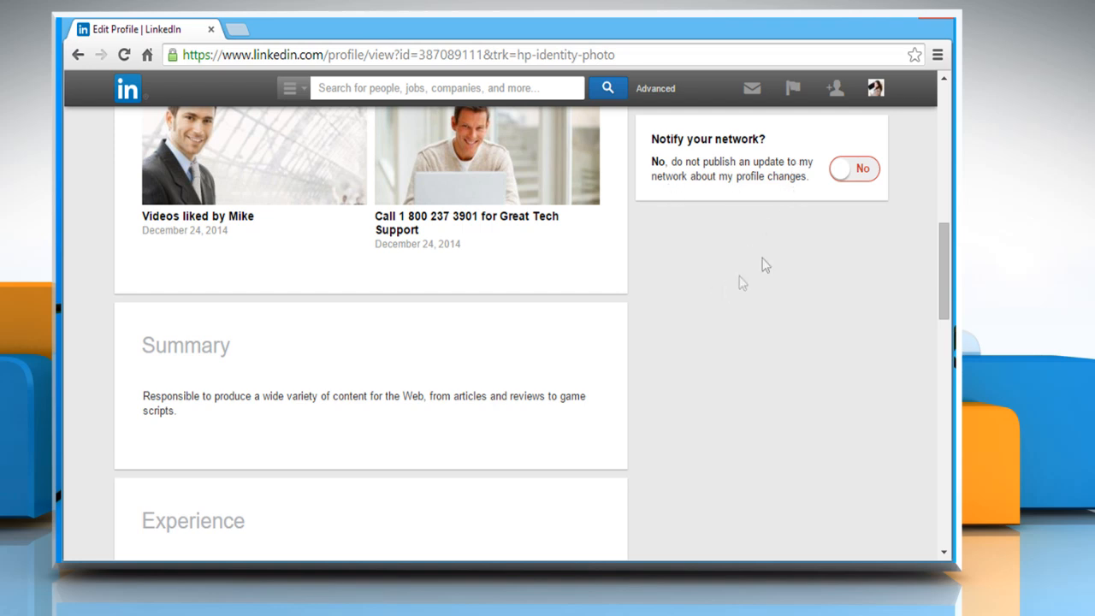
# - Switch the 'Notify your network?' toggle from No back to Yes
pyautogui.click(854, 168)
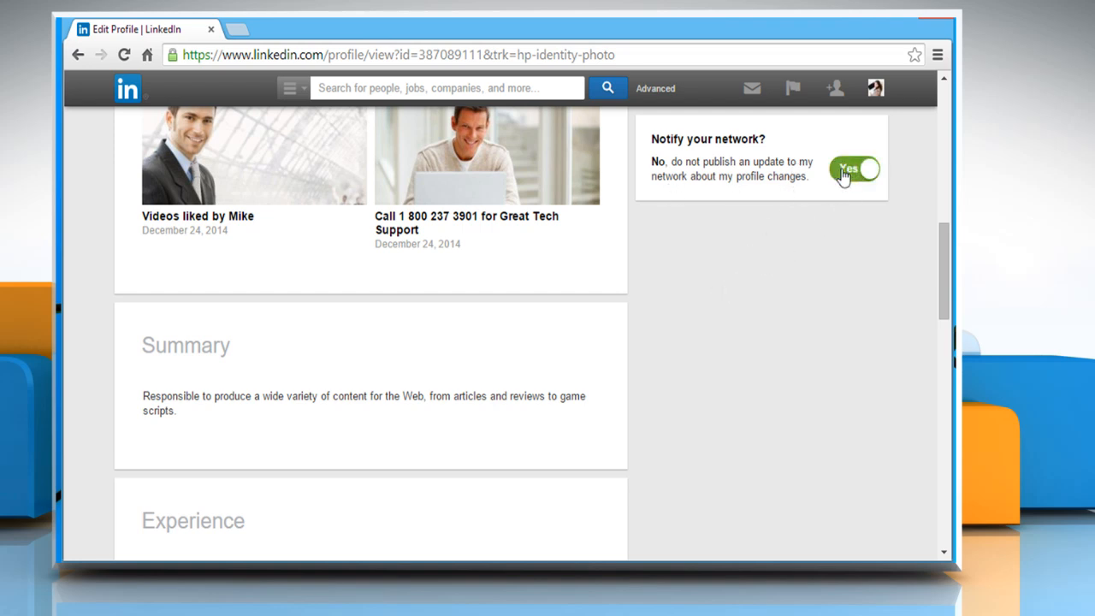
pyautogui.click(852, 168)
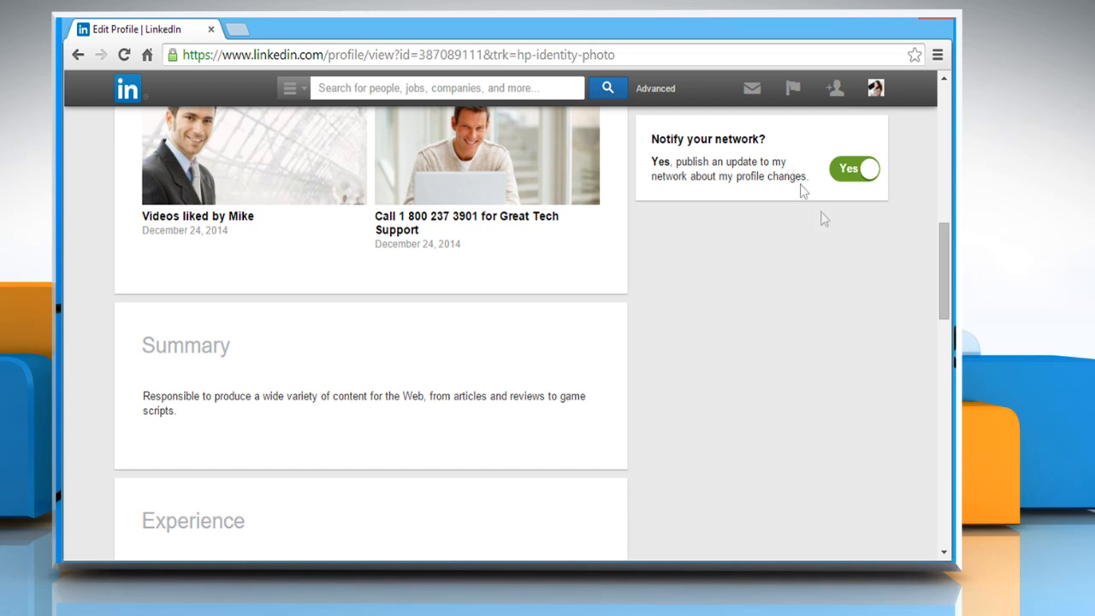
pyautogui.moveTo(854, 299)
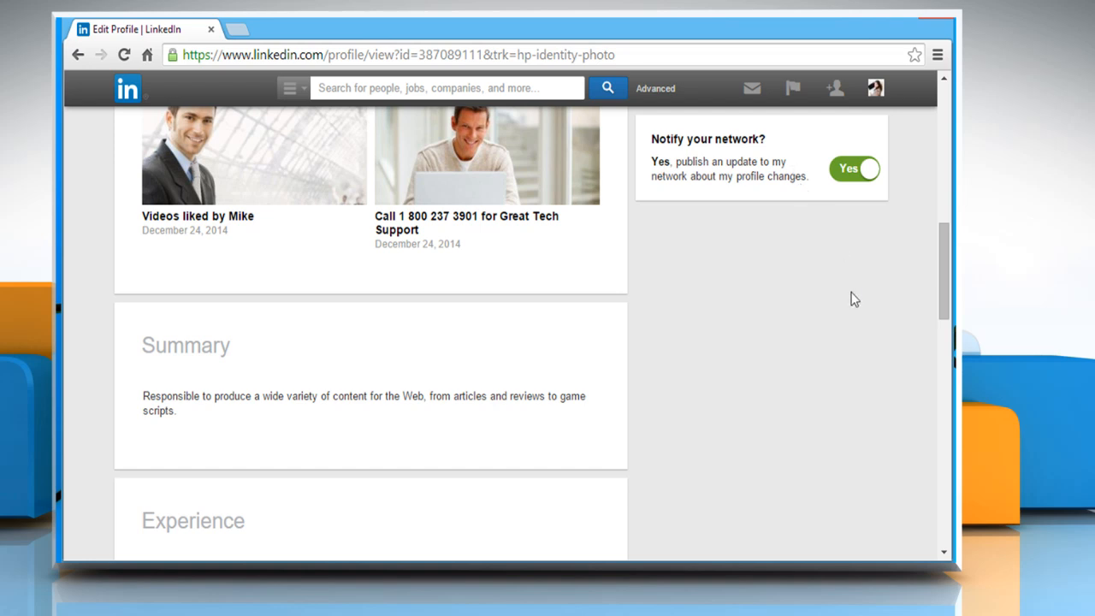